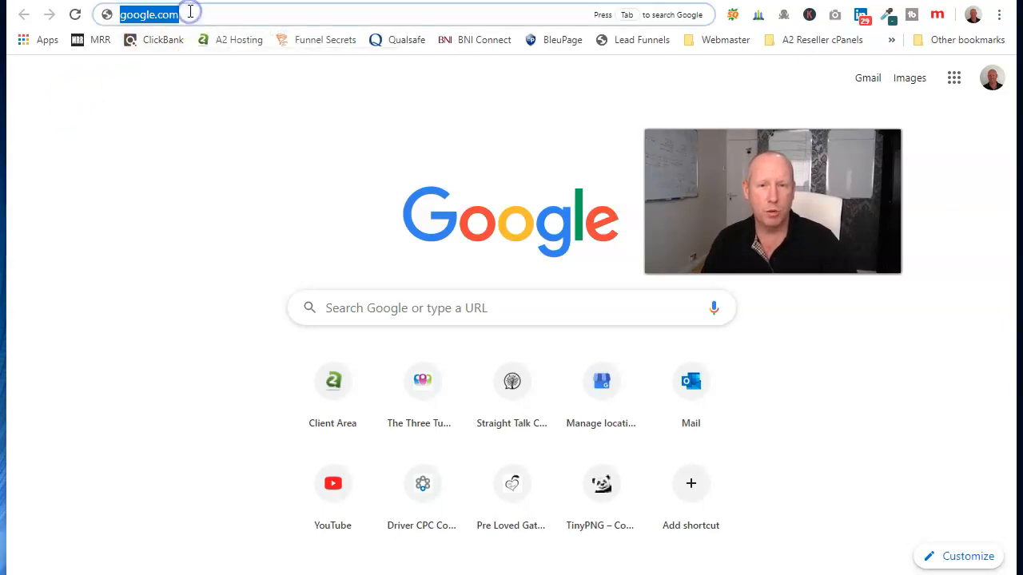
Navigate to google.com/business and sign in to reach the managed locations list.
type("google.co.uk")
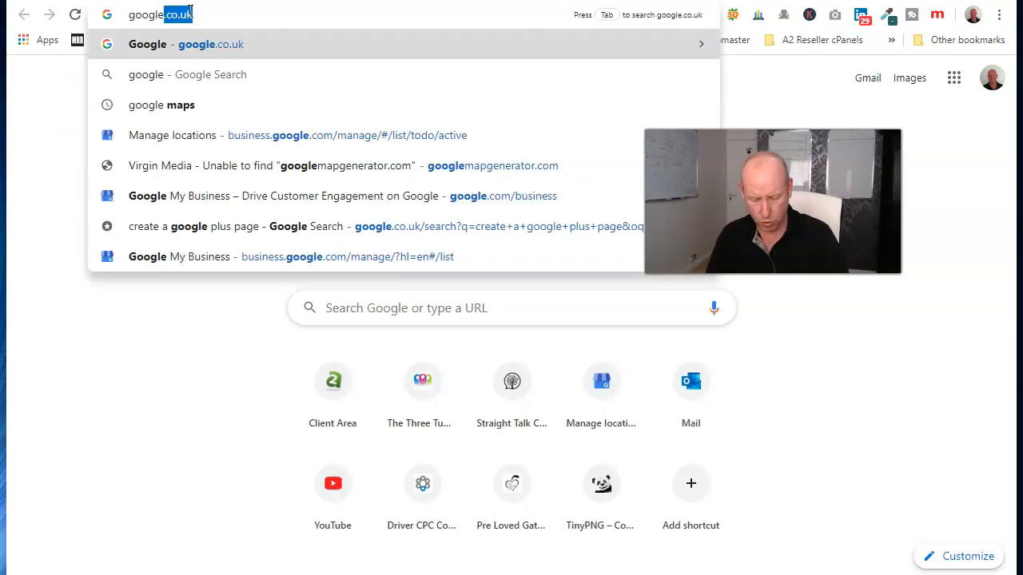
type("google.com/busine")
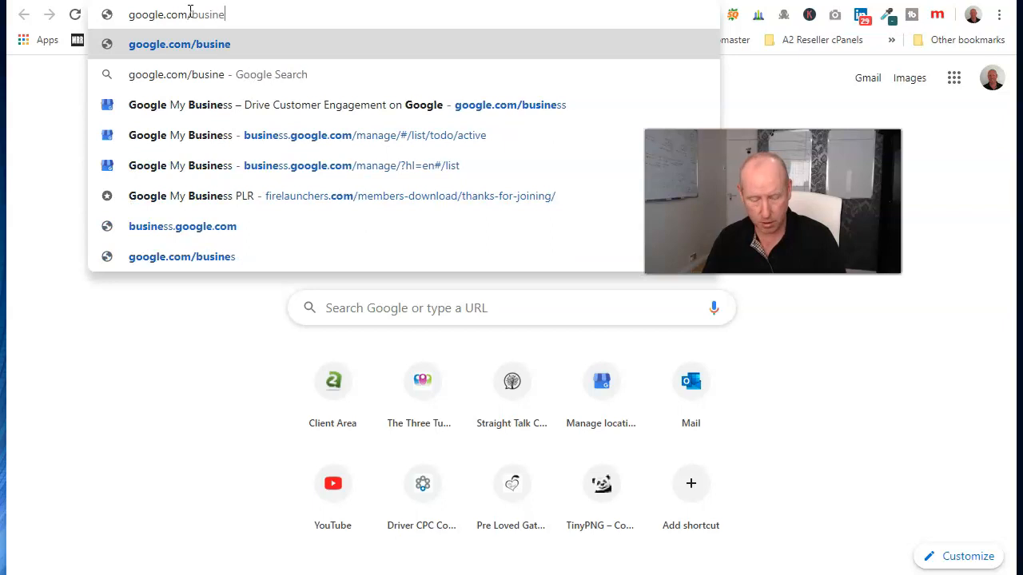
type("ss/")
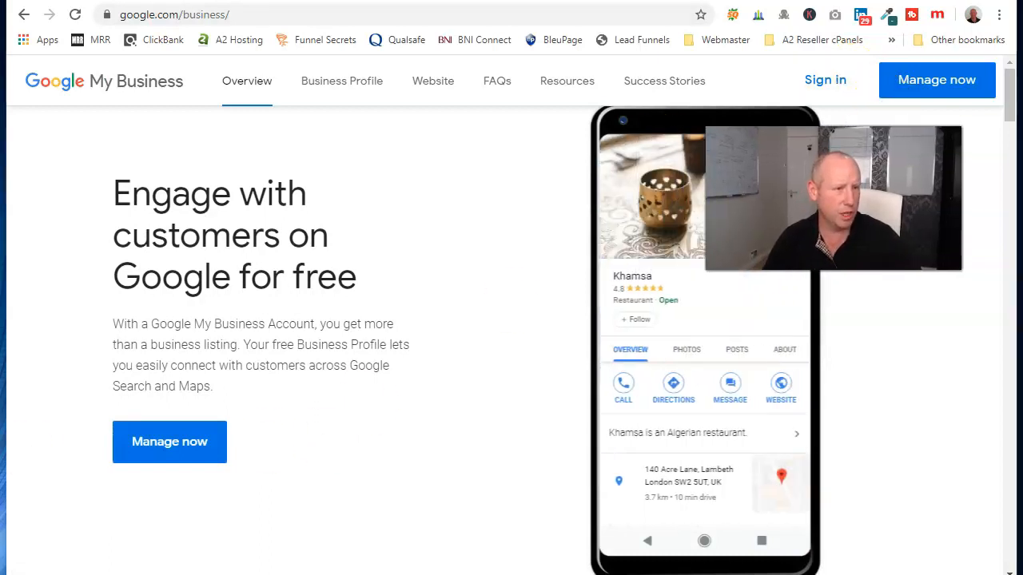
left_click(827, 80)
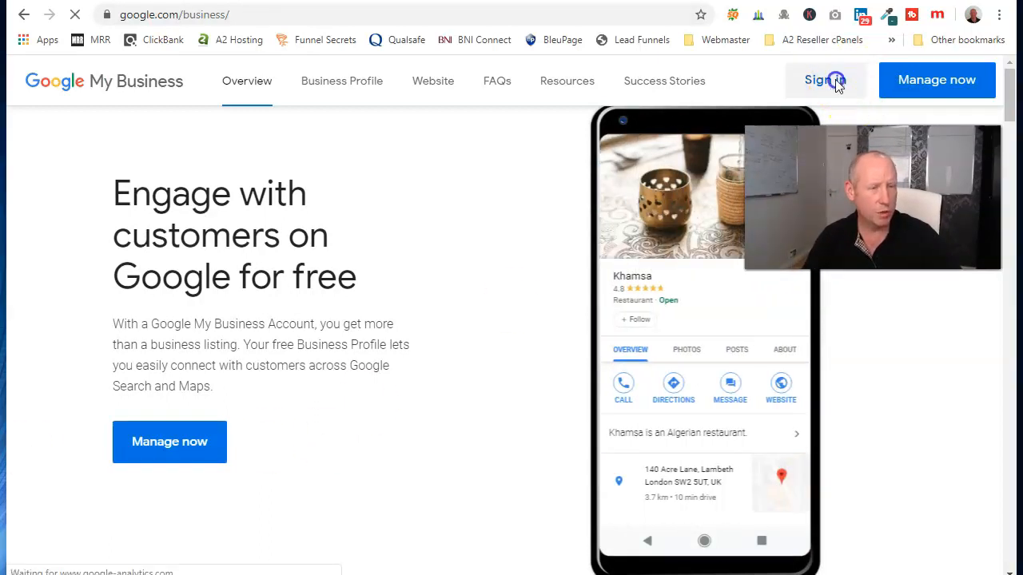
left_click(825, 80)
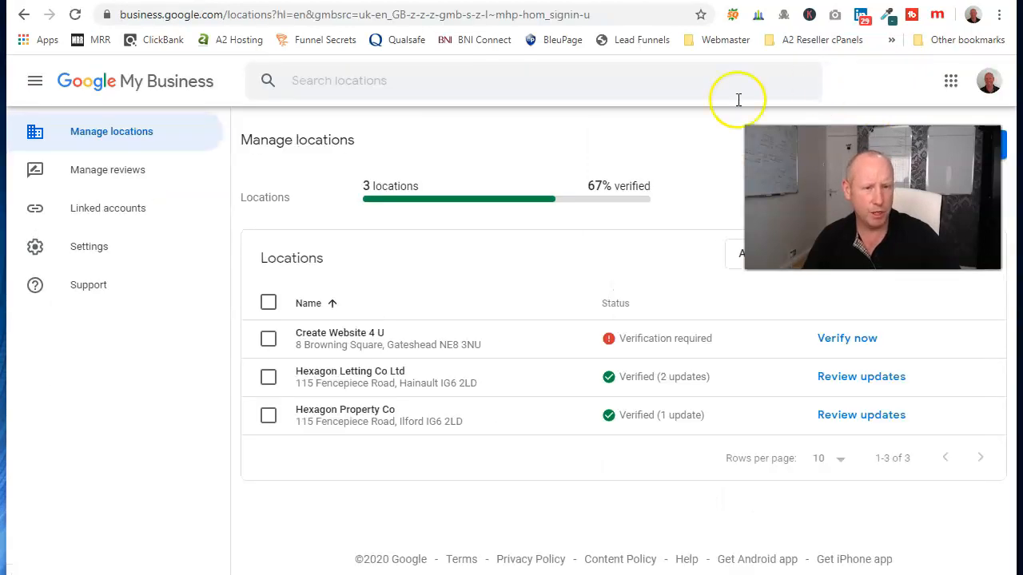
Switch to the 31-location account and select the AM Web Design and Digital Marketing listing.
left_click(988, 80)
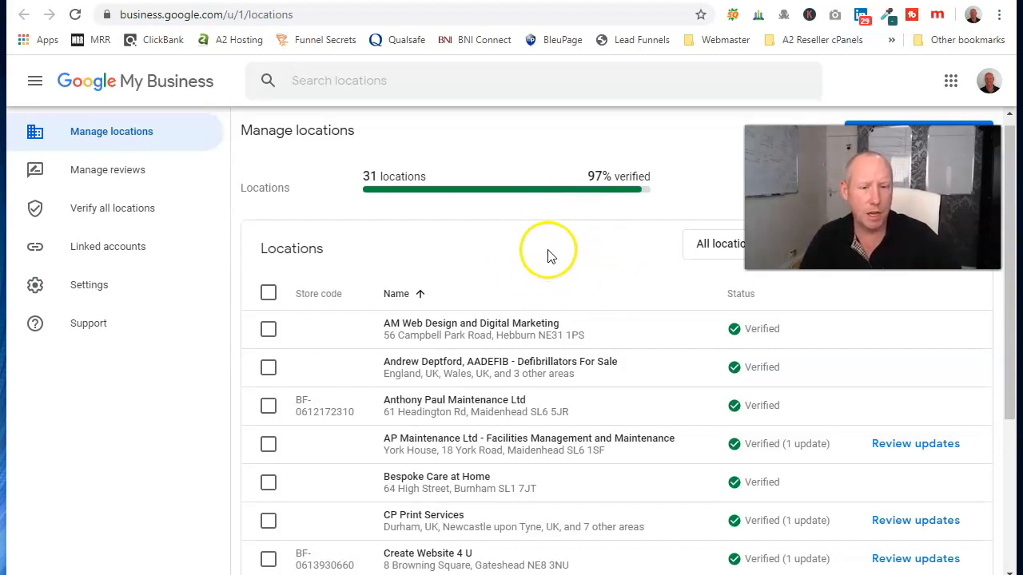
mouse_move(451, 333)
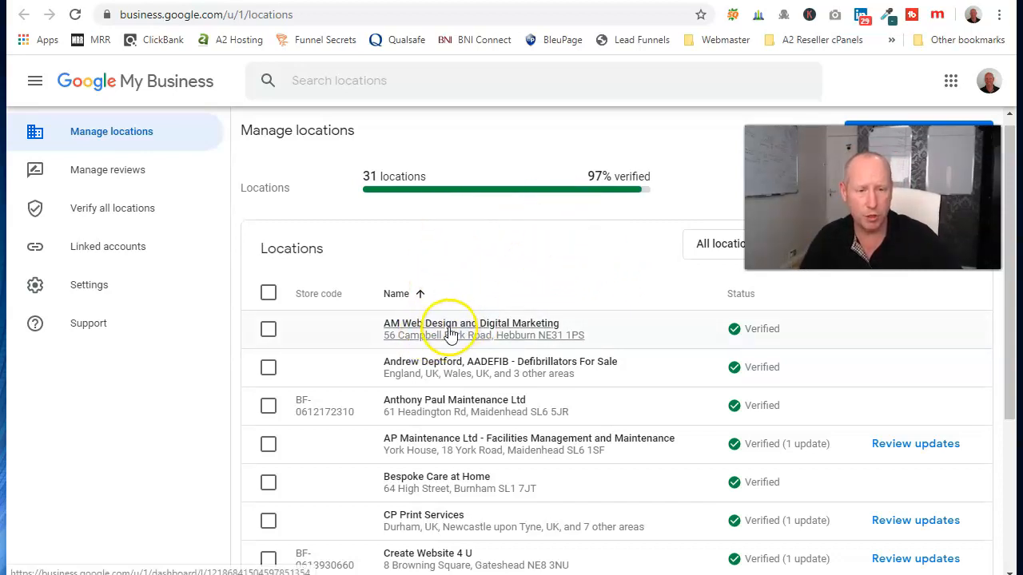
left_click(451, 324)
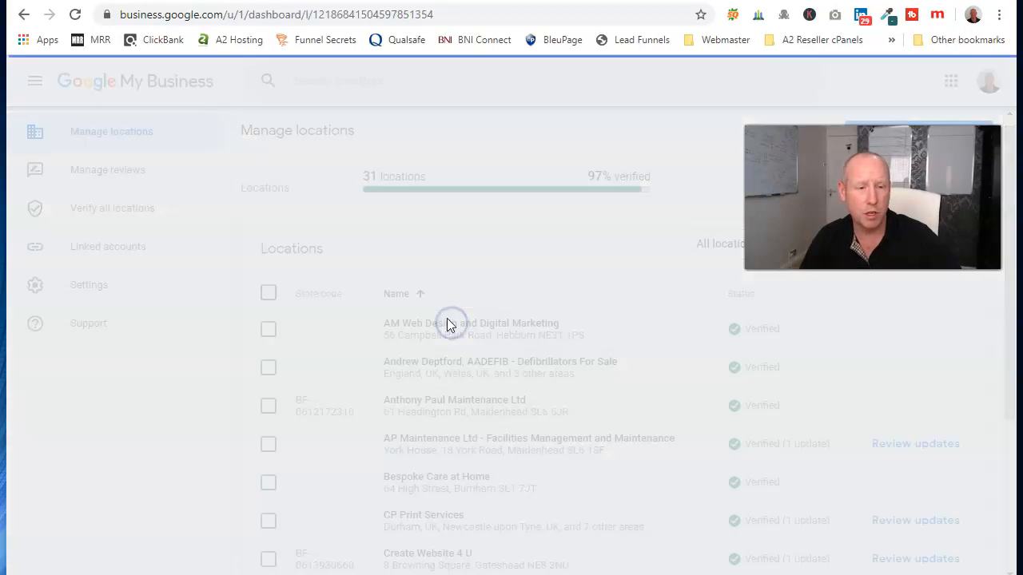
Load the AM Web Design and Digital Marketing Home dashboard showing 52 views.
left_click(449, 323)
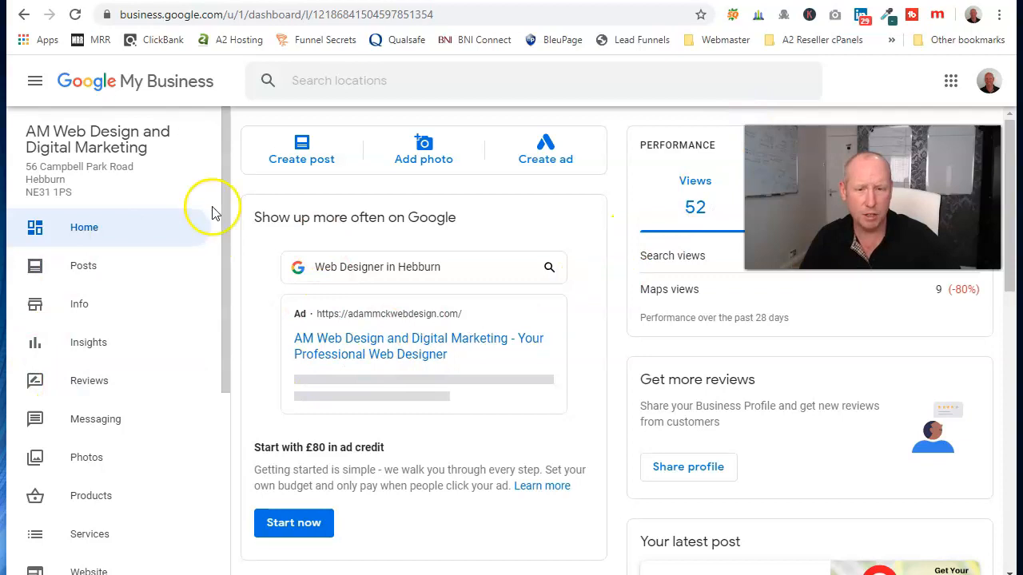
mouse_move(572, 317)
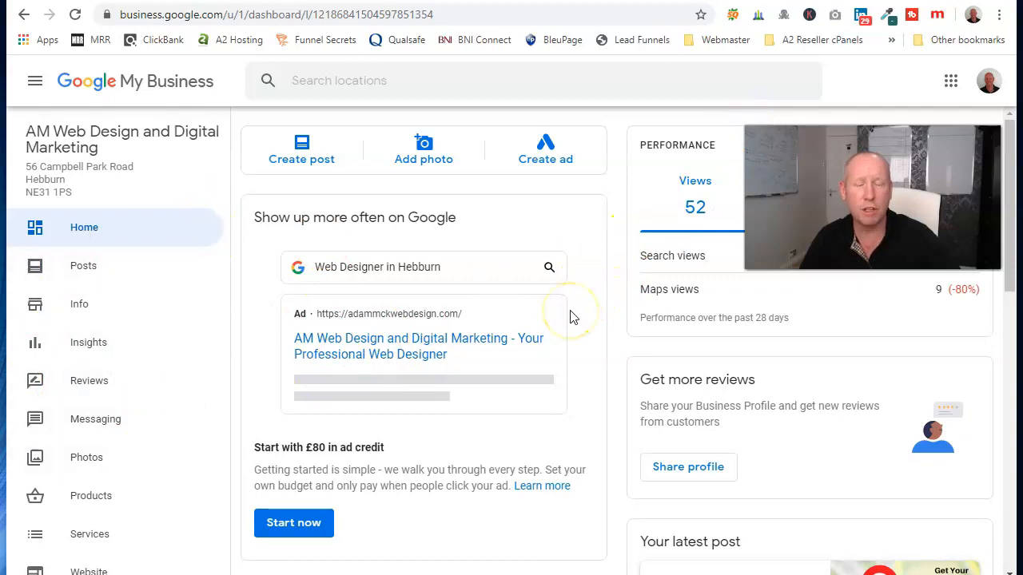
mouse_move(538, 230)
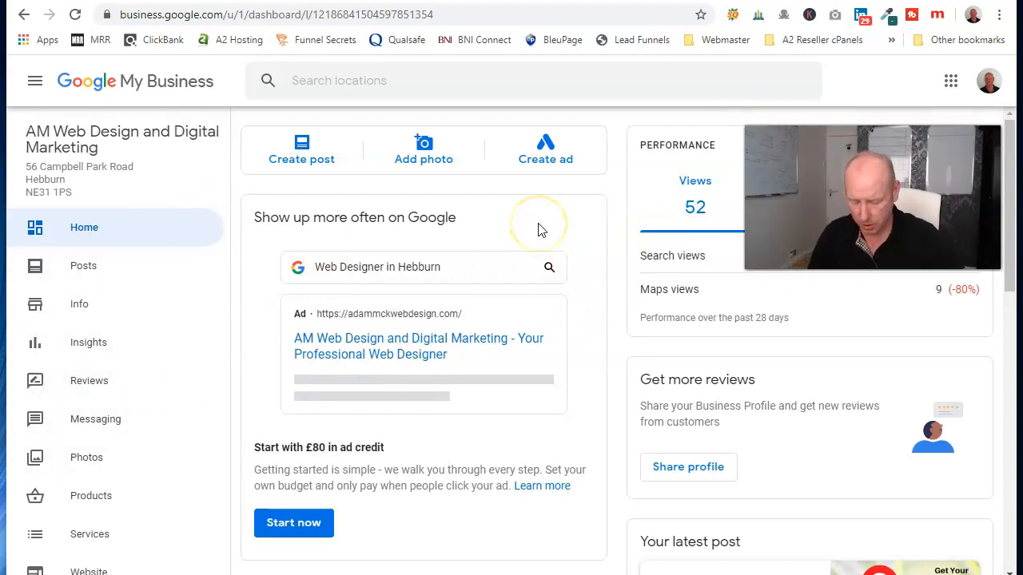